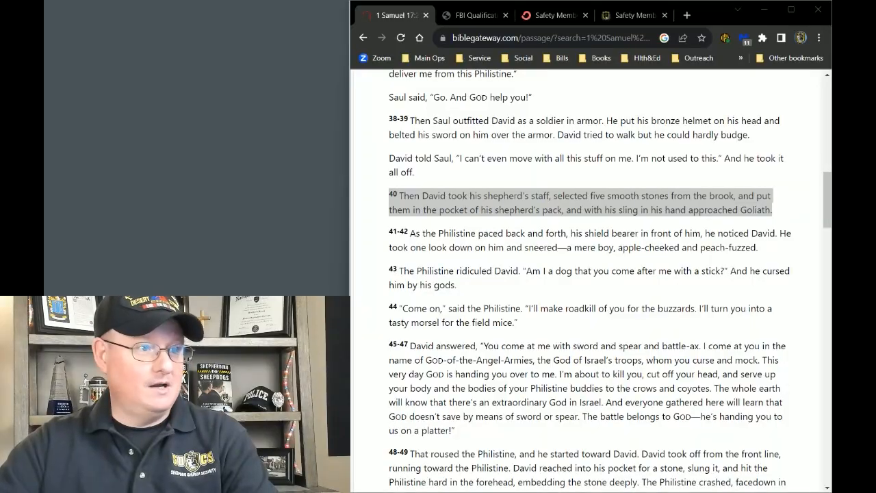
# - Switch to the FBI Qualification Course of Fire PDF showing its standards and first three courses
pyautogui.click(475, 15)
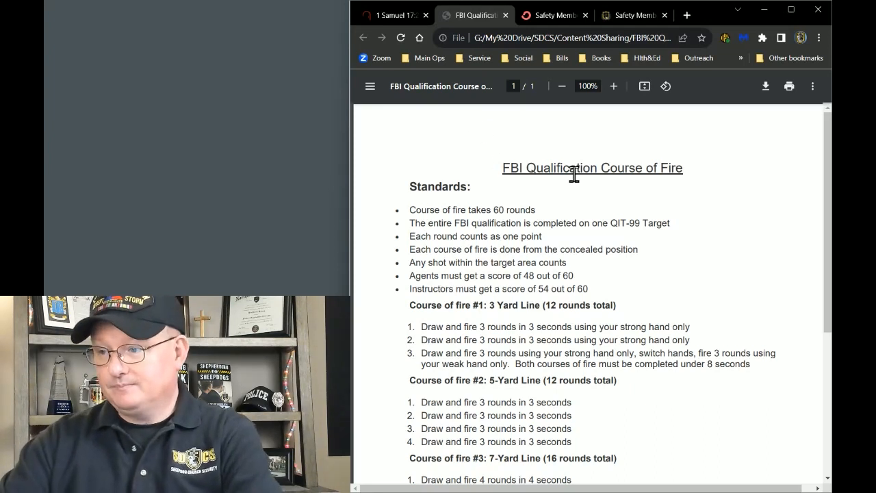
pyautogui.moveTo(592, 271)
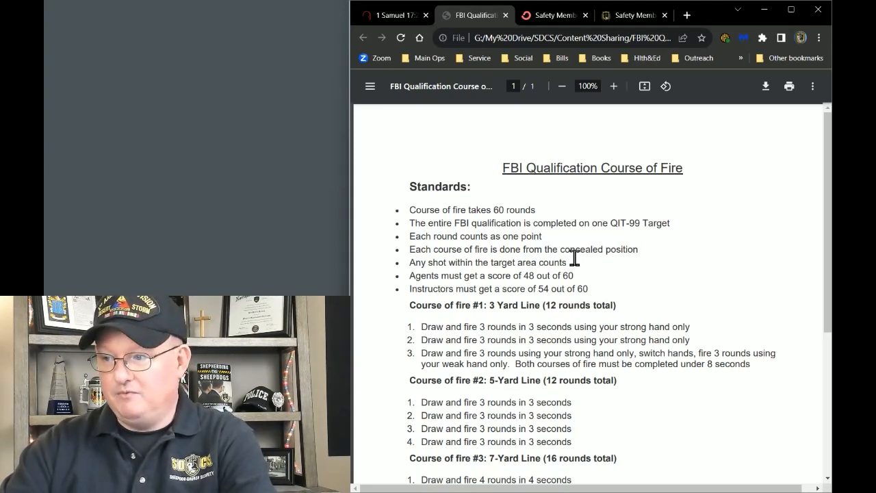
pyautogui.moveTo(580, 219)
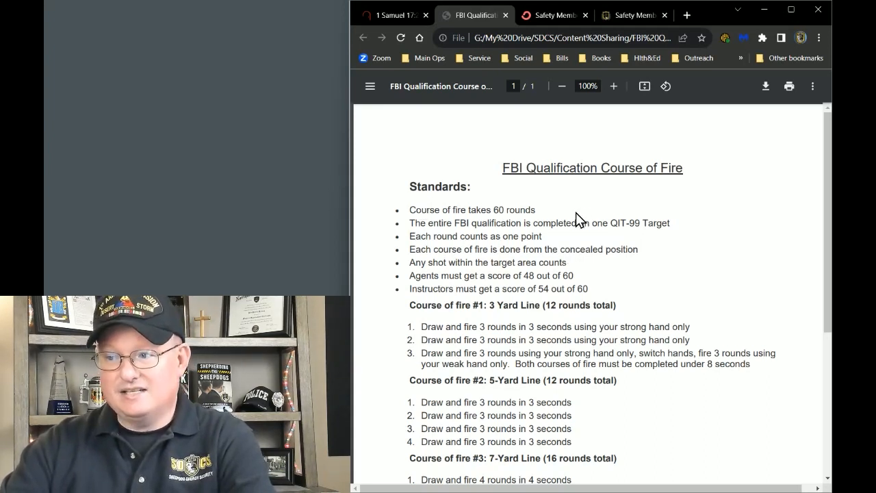
pyautogui.moveTo(687, 263)
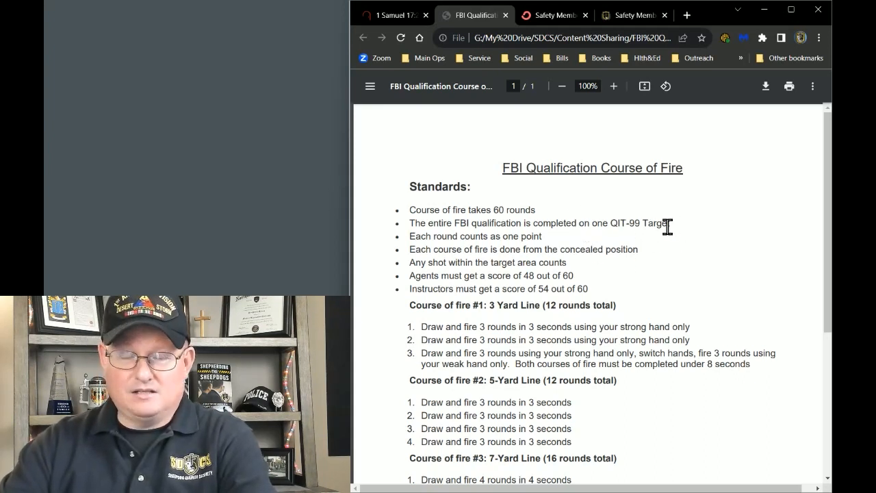
pyautogui.moveTo(623, 271)
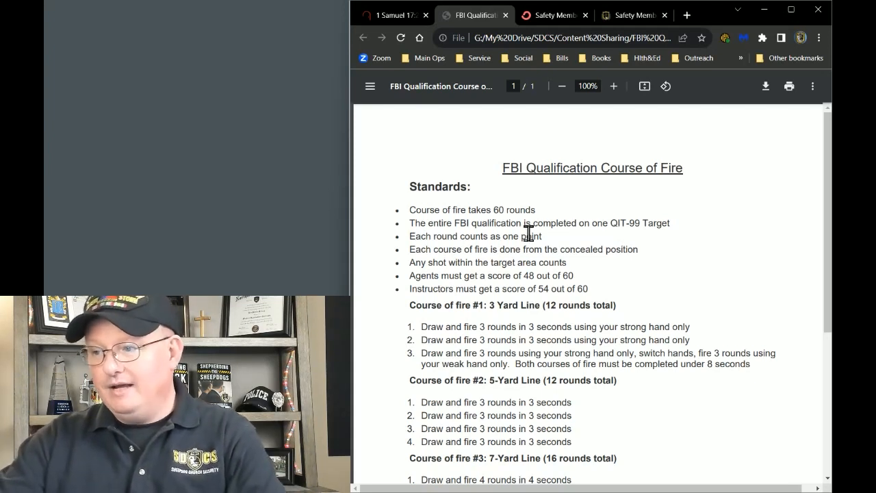
pyautogui.moveTo(585, 256)
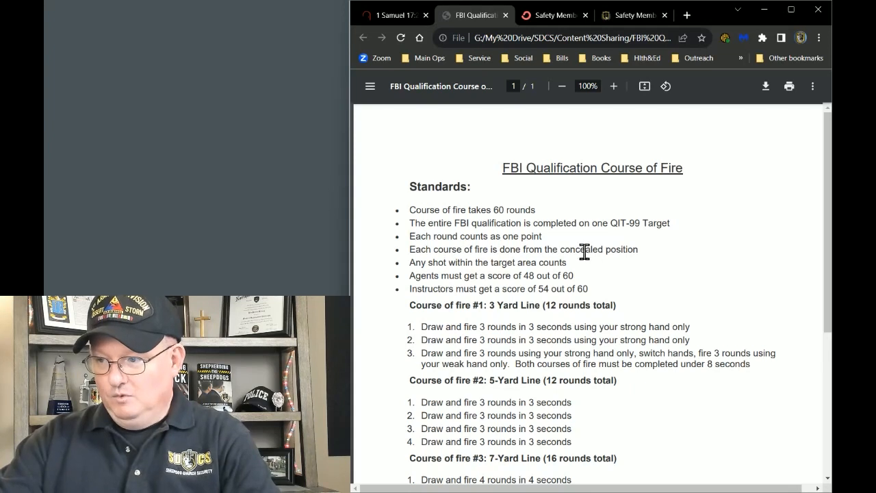
pyautogui.moveTo(581, 246)
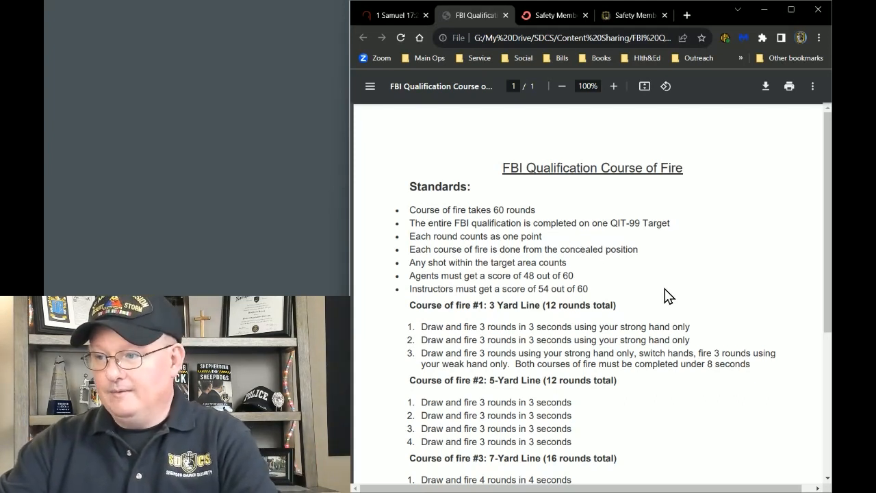
pyautogui.moveTo(566, 276)
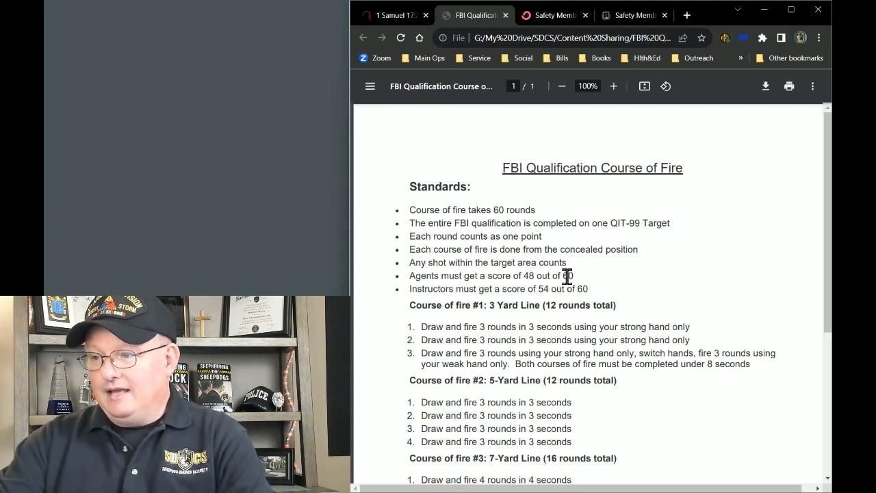
pyautogui.moveTo(636, 256)
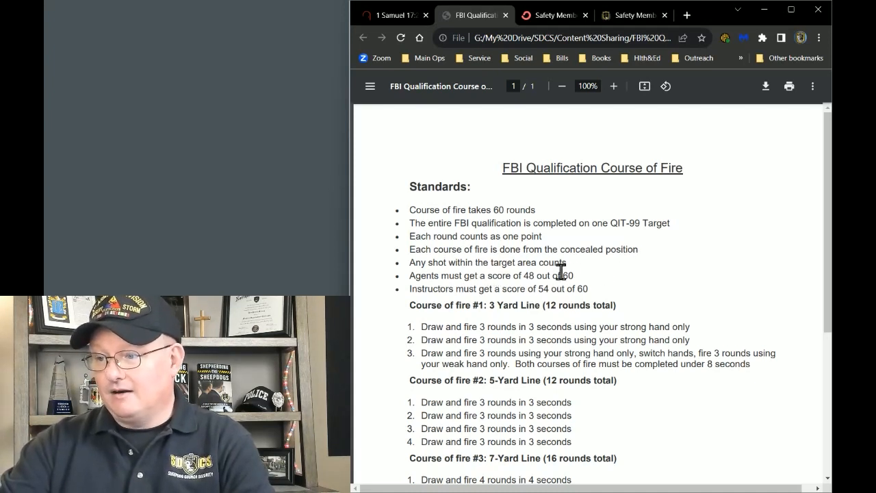
pyautogui.moveTo(594, 281)
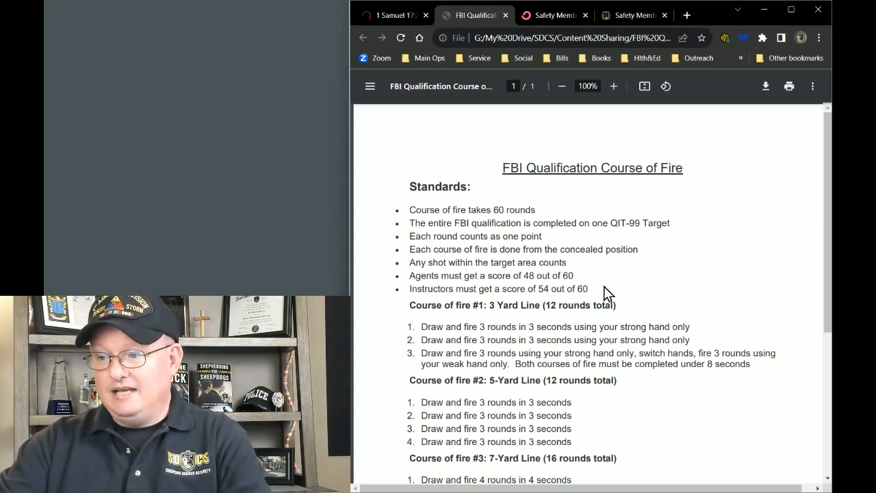
pyautogui.moveTo(706, 307)
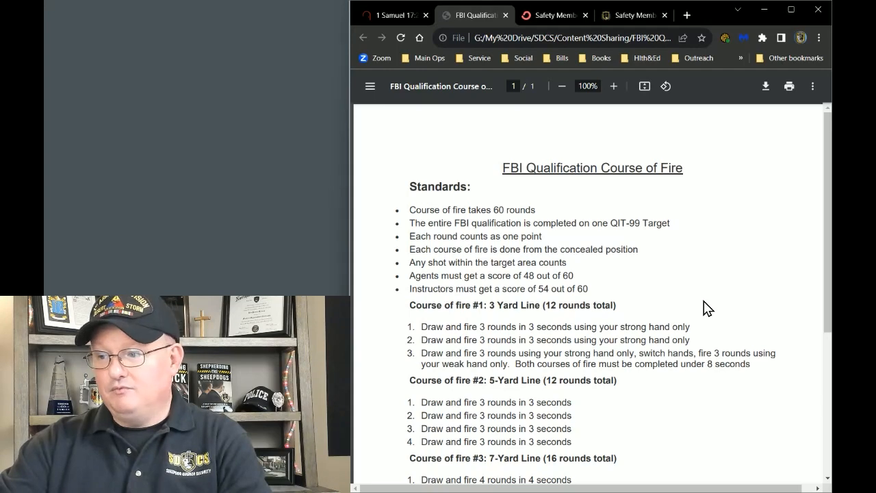
pyautogui.scroll(-3)
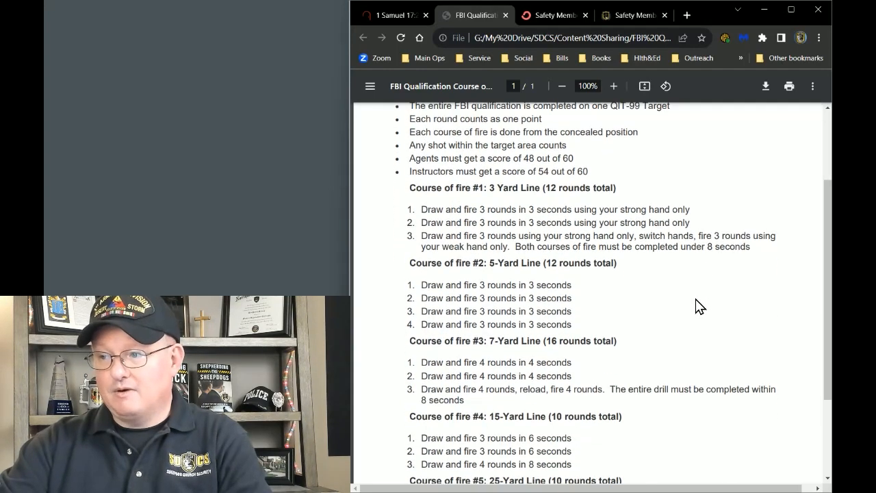
pyautogui.moveTo(697, 305)
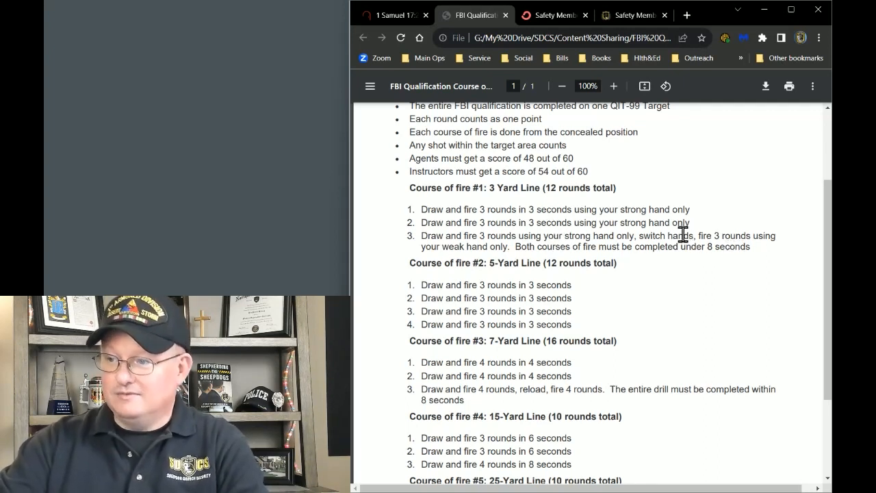
pyautogui.moveTo(573, 279)
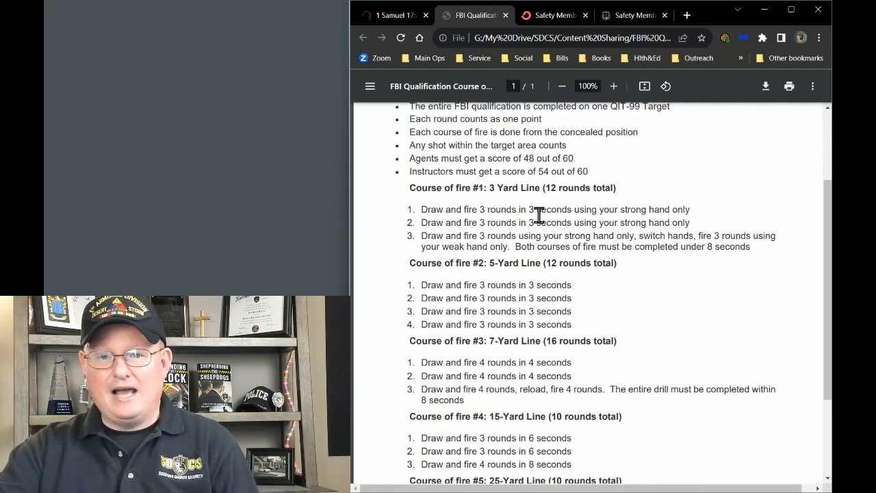
pyautogui.moveTo(706, 292)
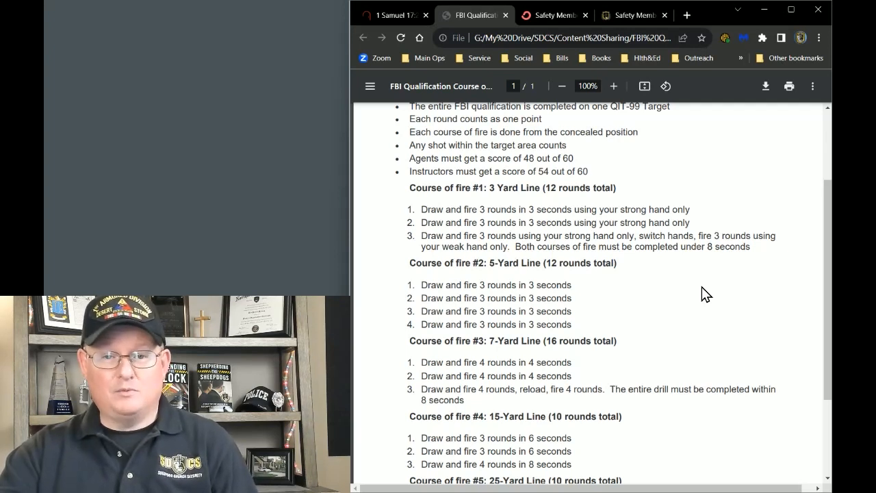
pyautogui.moveTo(665, 304)
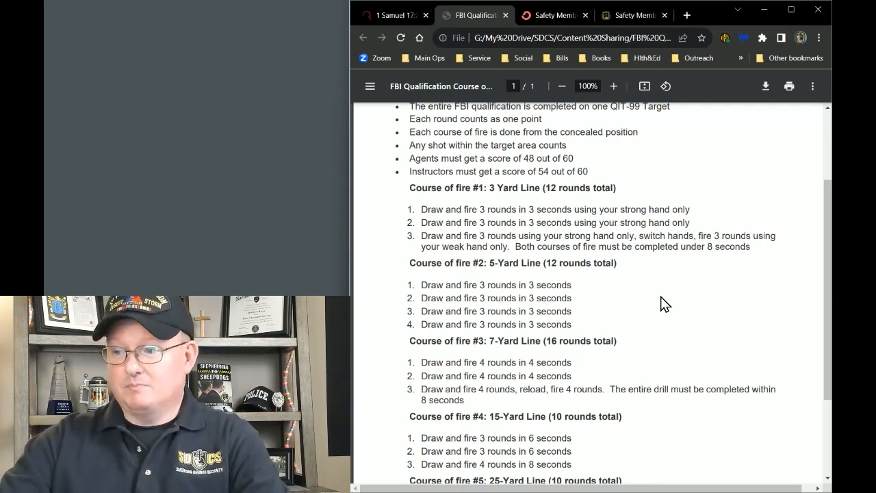
# - Scroll through the FBI Qualification round breakdown, glance at the Safety Member page, and return to the PDF
pyautogui.scroll(-3)
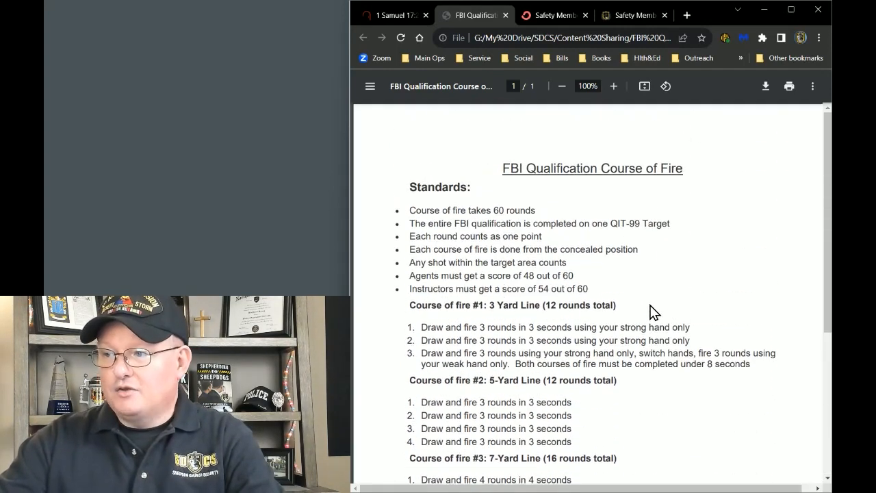
pyautogui.scroll(-3)
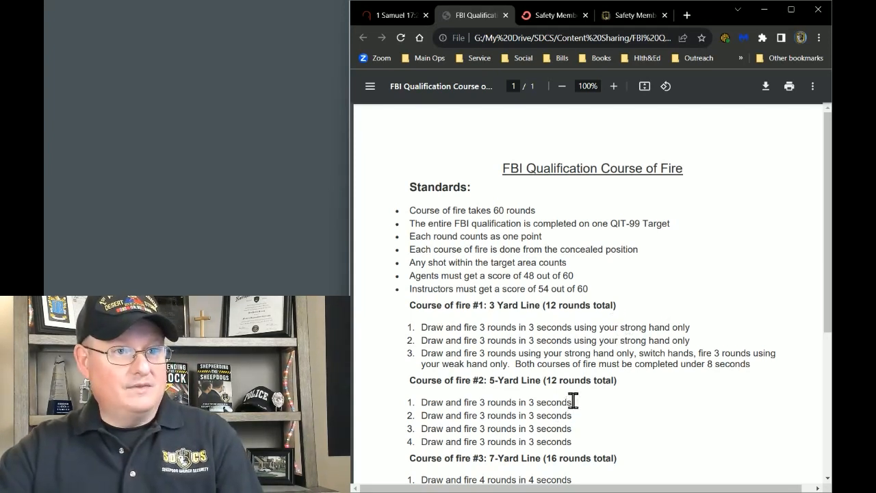
pyautogui.scroll(-3)
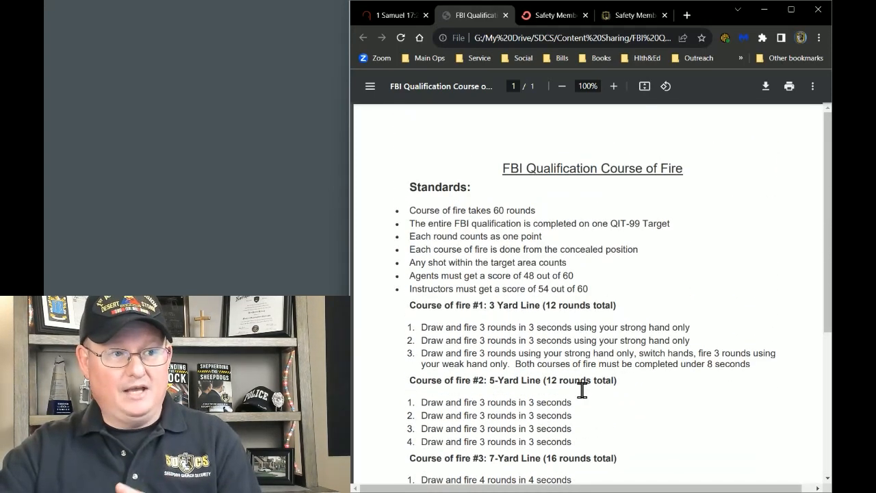
pyautogui.moveTo(643, 208)
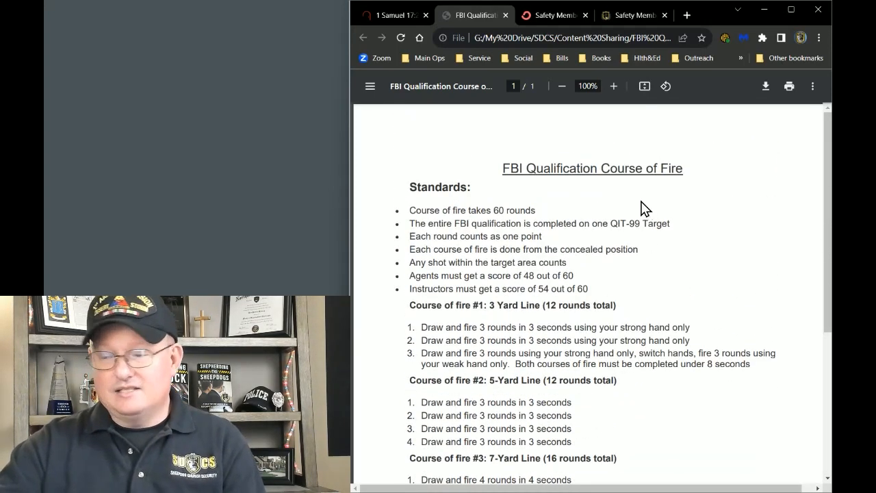
pyautogui.moveTo(580, 136)
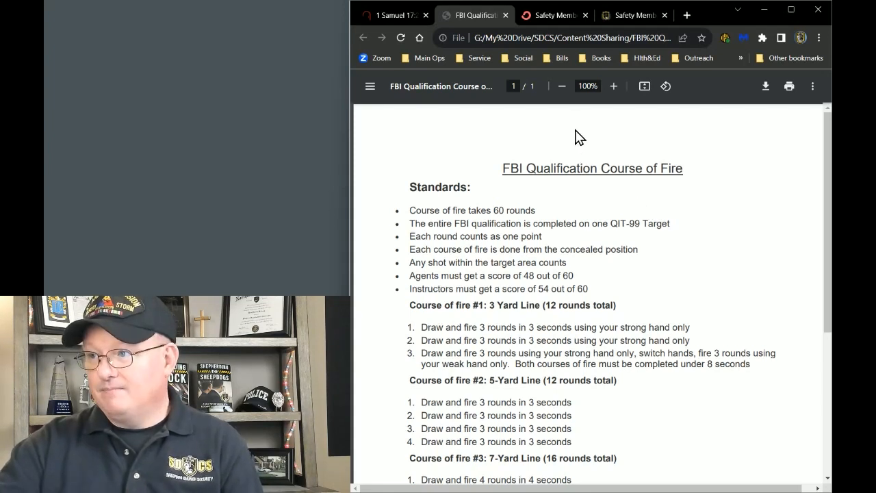
pyautogui.click(629, 15)
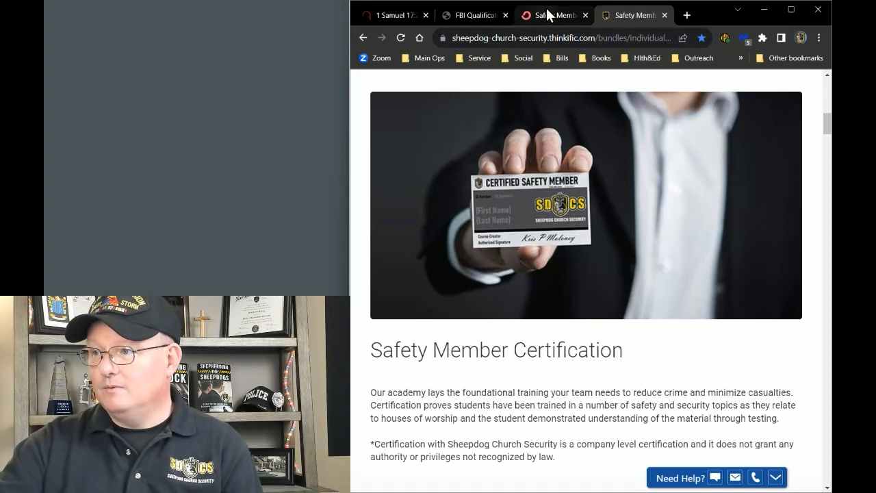
pyautogui.click(472, 15)
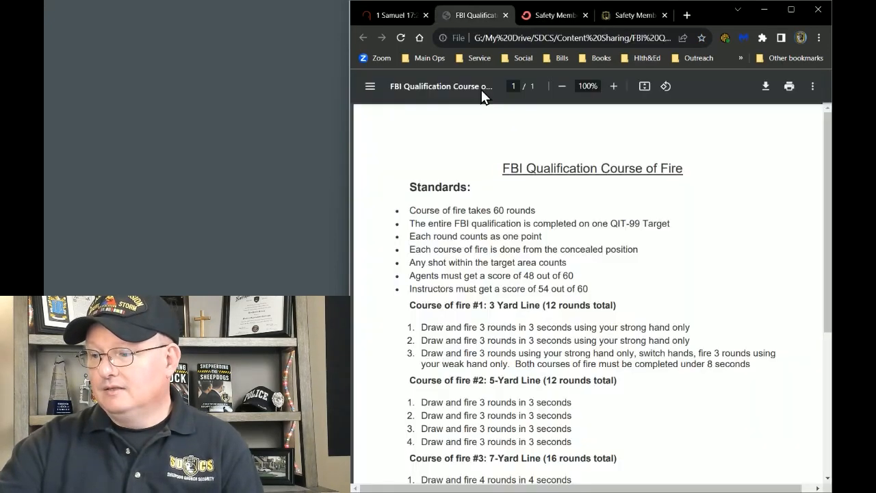
pyautogui.click(568, 478)
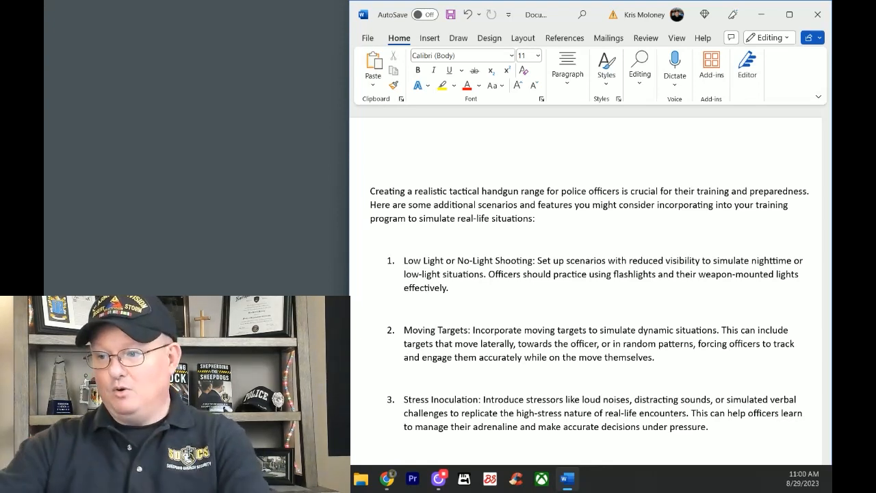
# - Scroll to items 2–6, down to Scenario-Based Training and Shoot/No-Shoot Drills
pyautogui.scroll(-3)
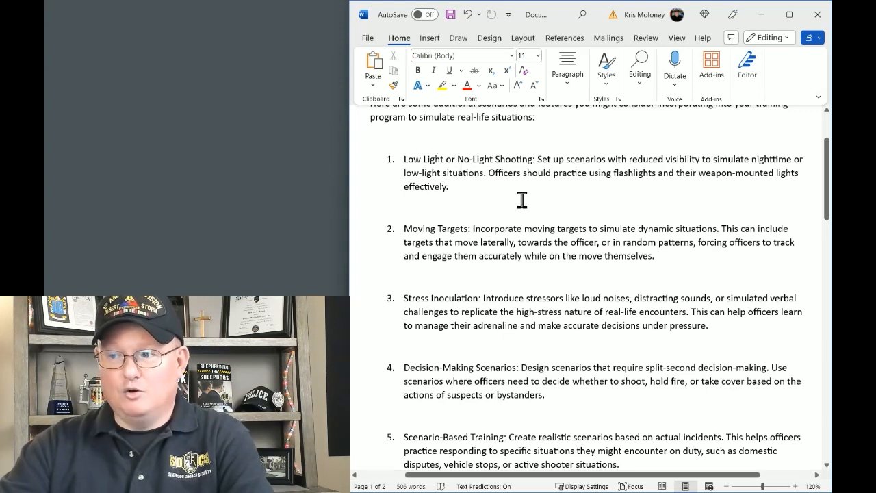
pyautogui.moveTo(646, 224)
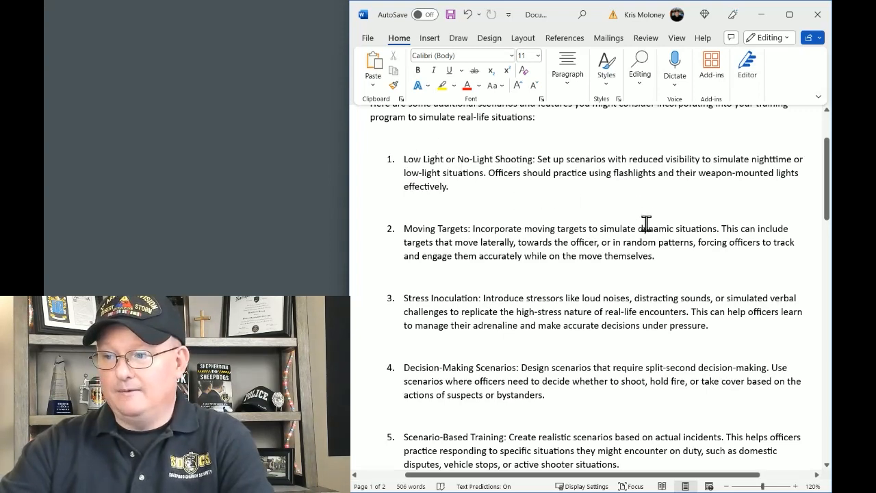
pyautogui.scroll(-3)
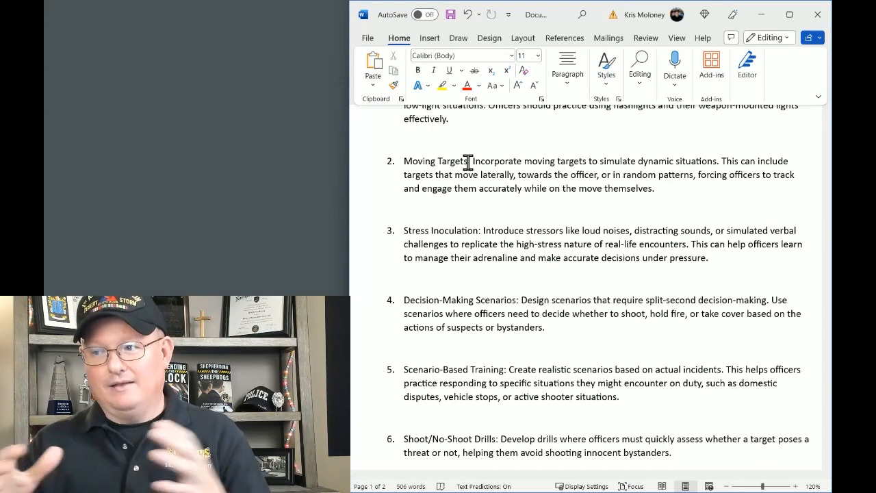
# - Scroll slightly to reveal item 7, Communication Exercises, below Shoot/No-Shoot Drills
pyautogui.scroll(-3)
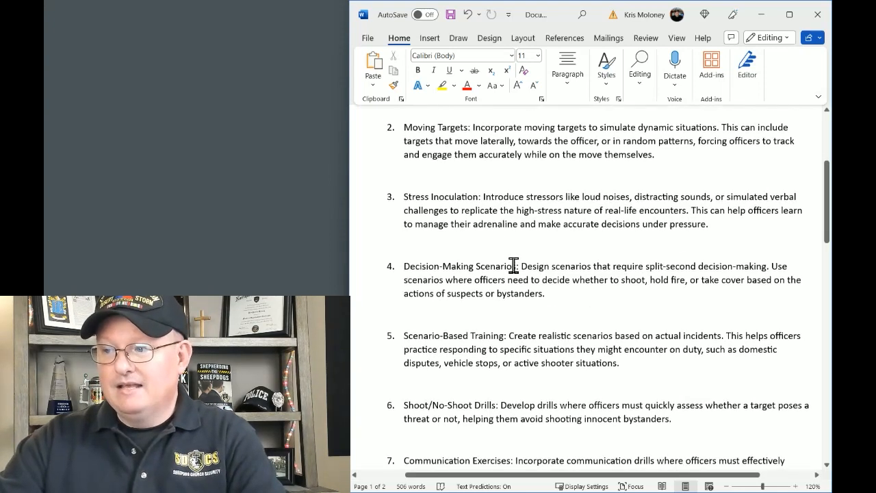
pyautogui.scroll(-3)
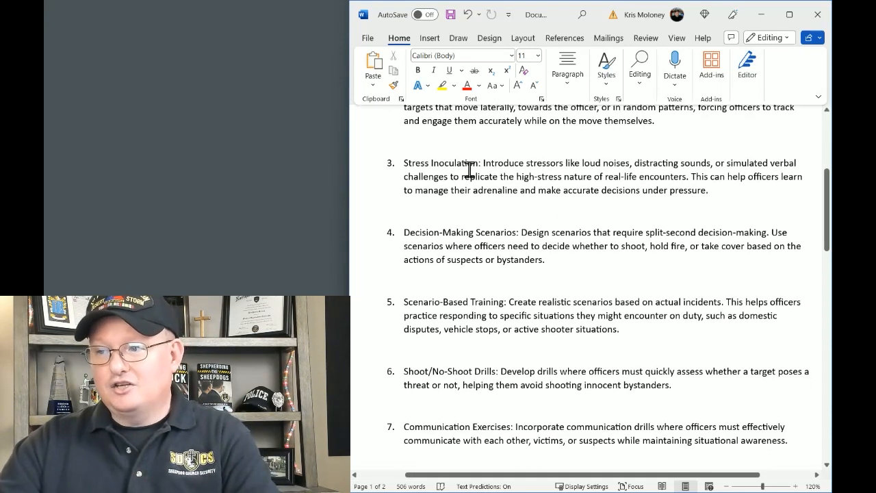
pyautogui.moveTo(546, 160)
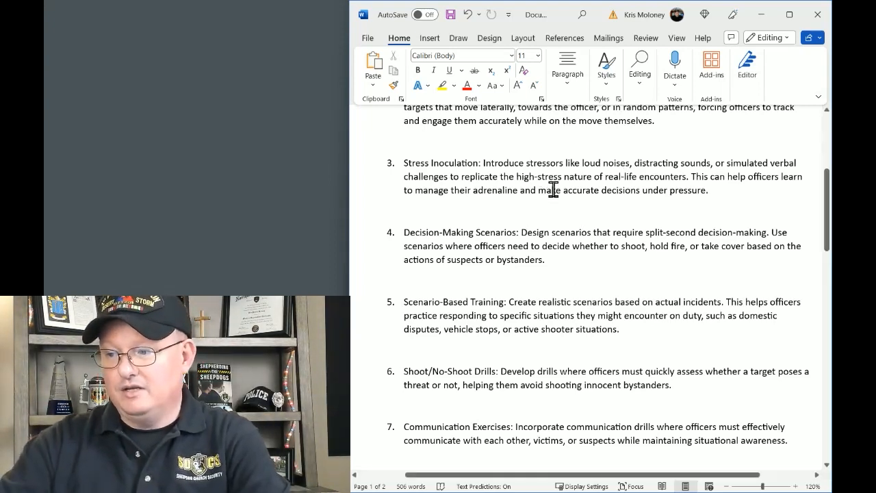
# - Scroll to items 8–13, Reload and Malfunction Drills through Elevated Shooting Positions
pyautogui.scroll(-3)
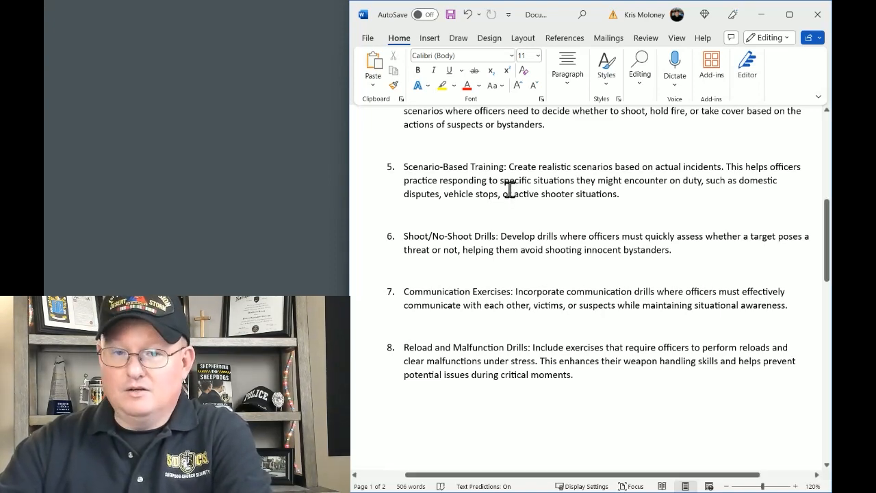
pyautogui.scroll(-3)
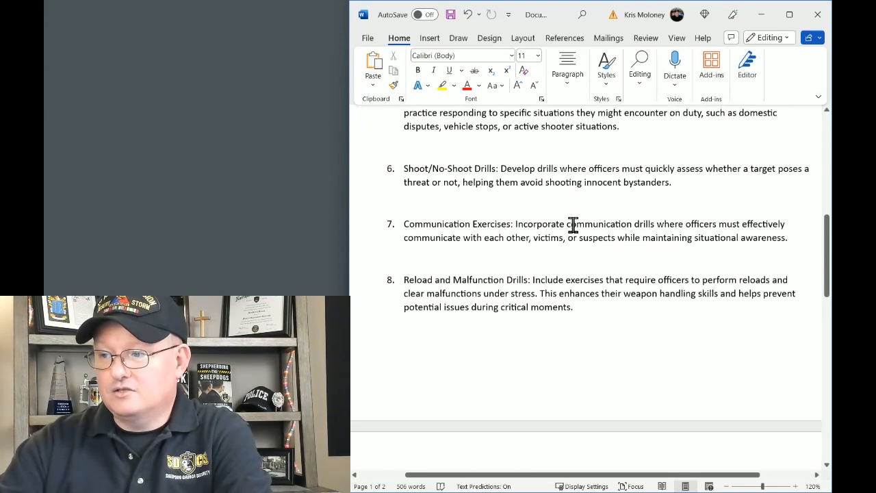
pyautogui.scroll(-3)
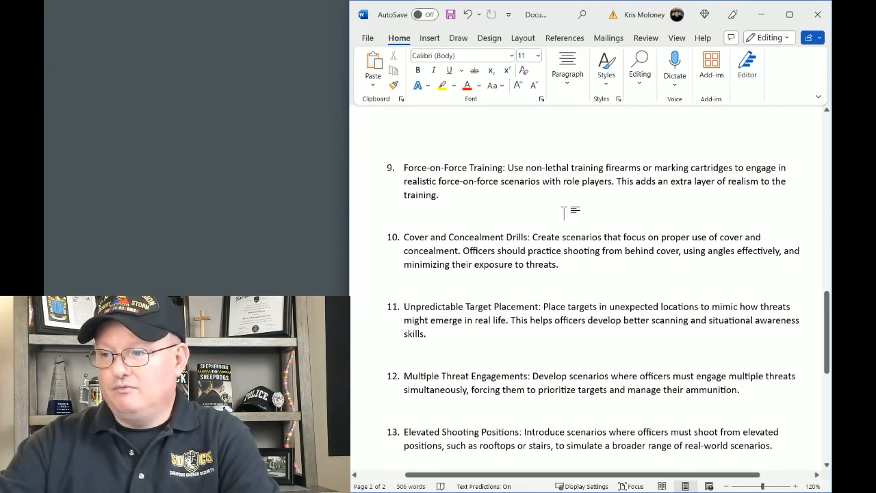
# - Scroll through items 14–15 and the closing safety note, then close the document to get the Save changes prompt
pyautogui.scroll(-3)
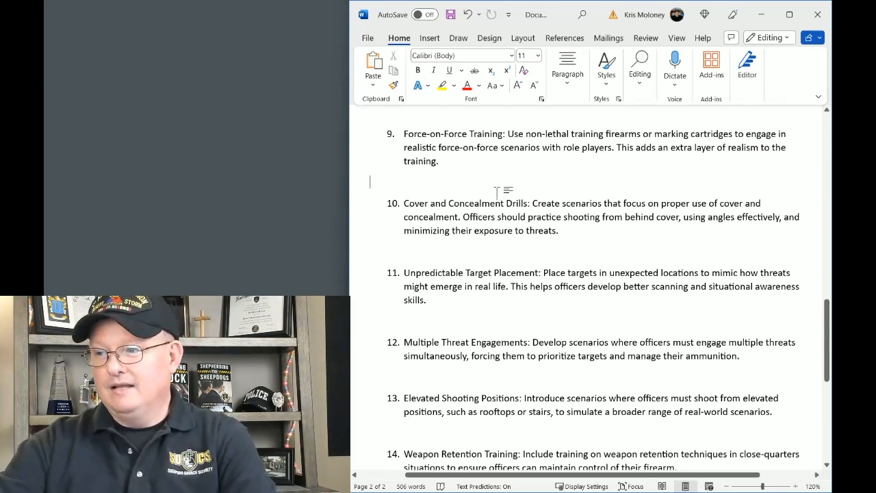
pyautogui.scroll(-3)
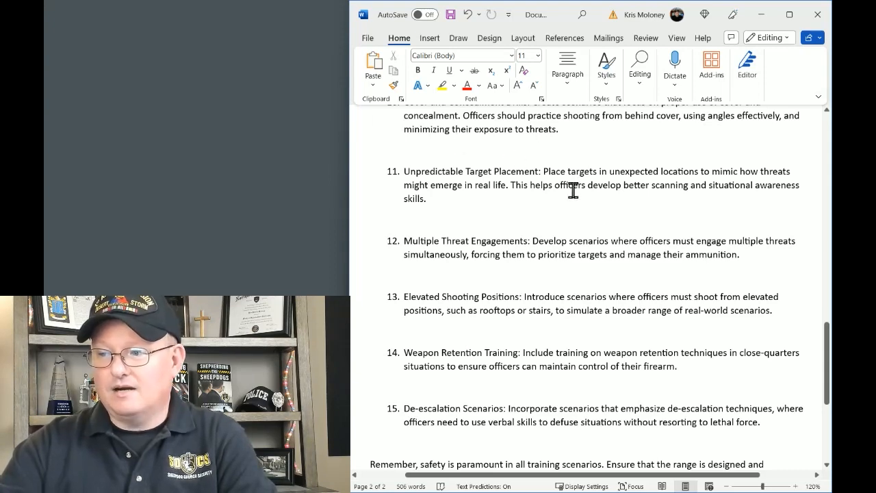
pyautogui.scroll(-3)
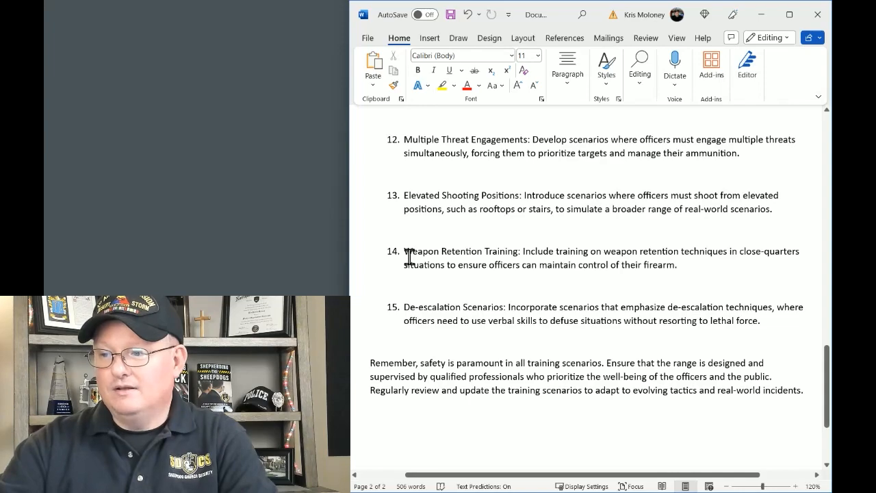
pyautogui.moveTo(554, 318)
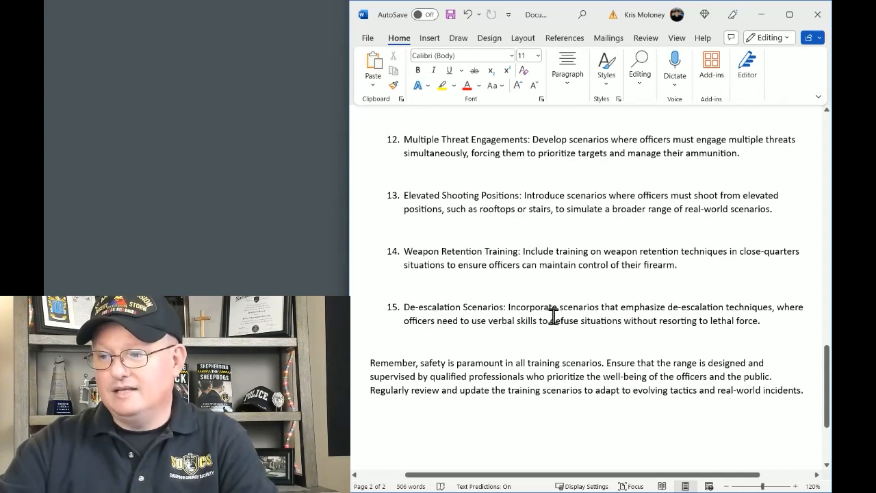
pyautogui.scroll(3)
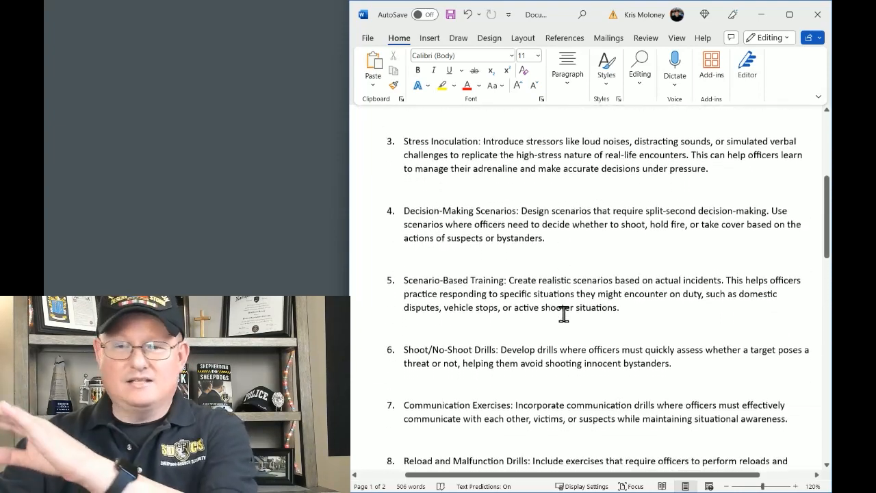
pyautogui.scroll(-3)
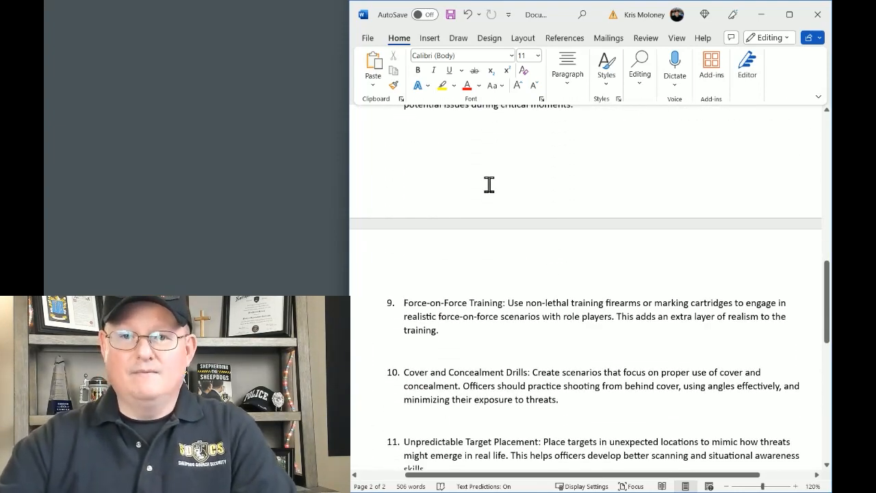
pyautogui.click(816, 14)
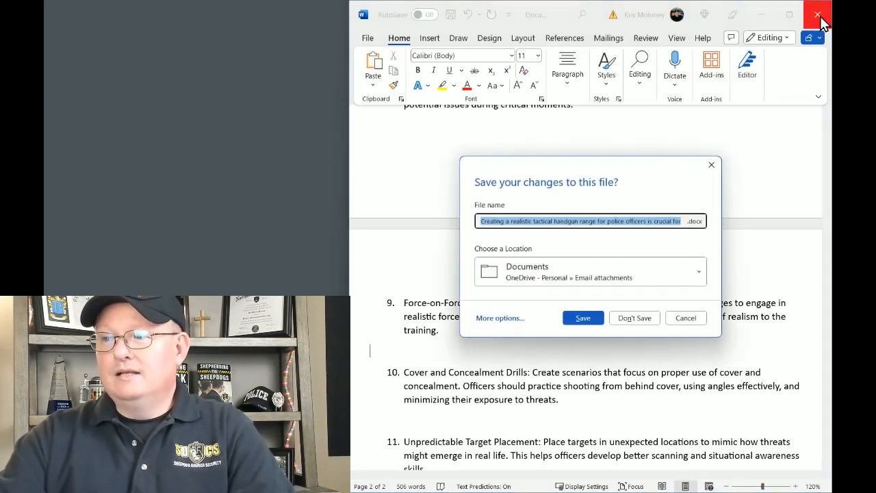
# - Choose Don't Save so Word closes and the FBI Qualification PDF reappears in Chrome
pyautogui.click(633, 318)
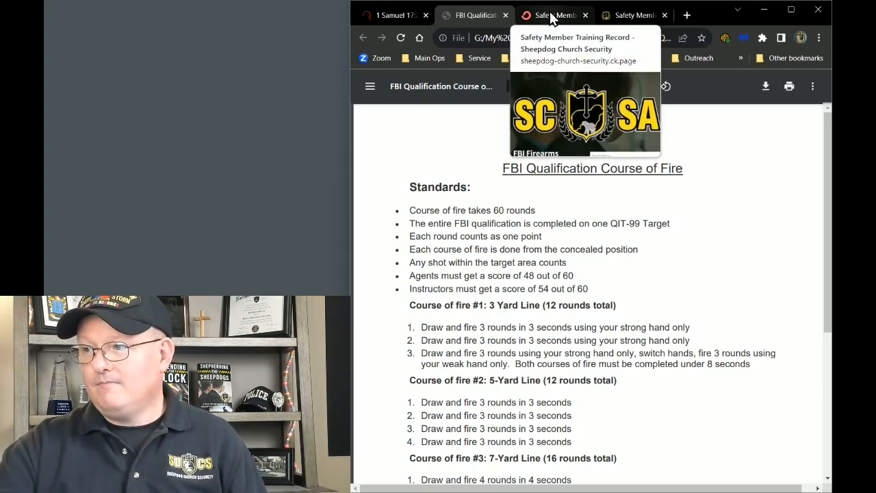
# - Show the ConvertKit FBI Firearms Qualification download page, then the Safety Member Certification page
pyautogui.click(553, 15)
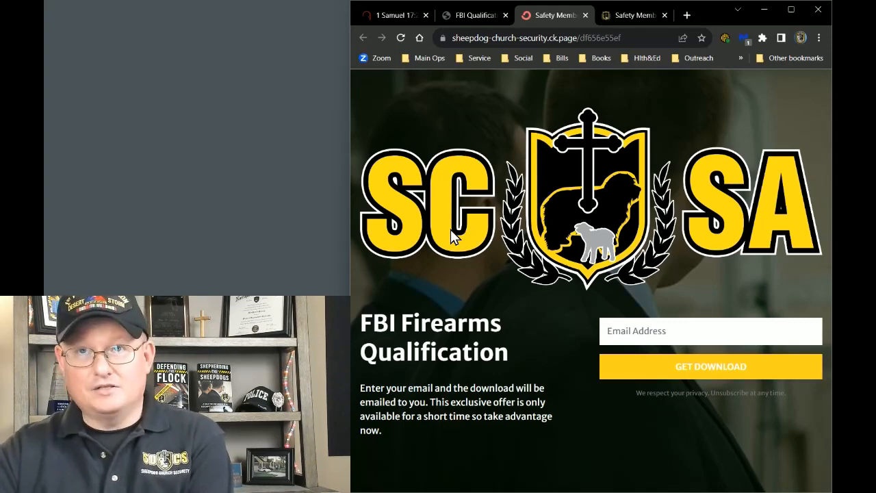
pyautogui.moveTo(528, 280)
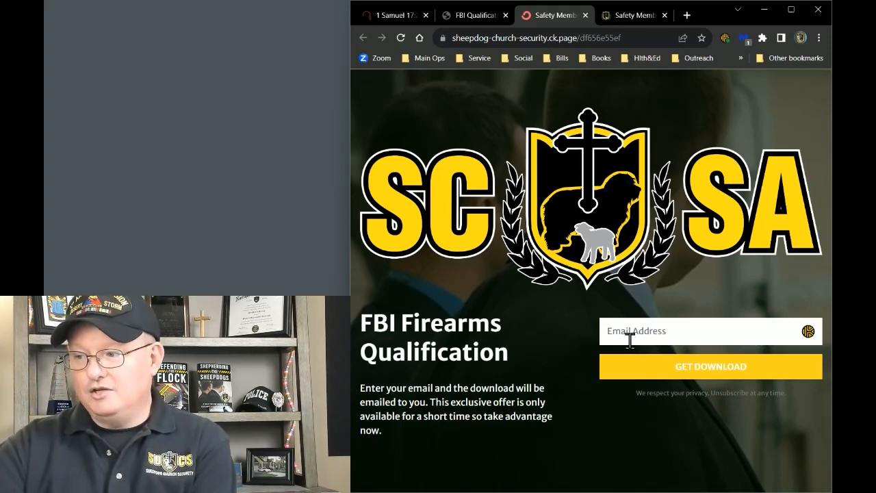
pyautogui.moveTo(724, 384)
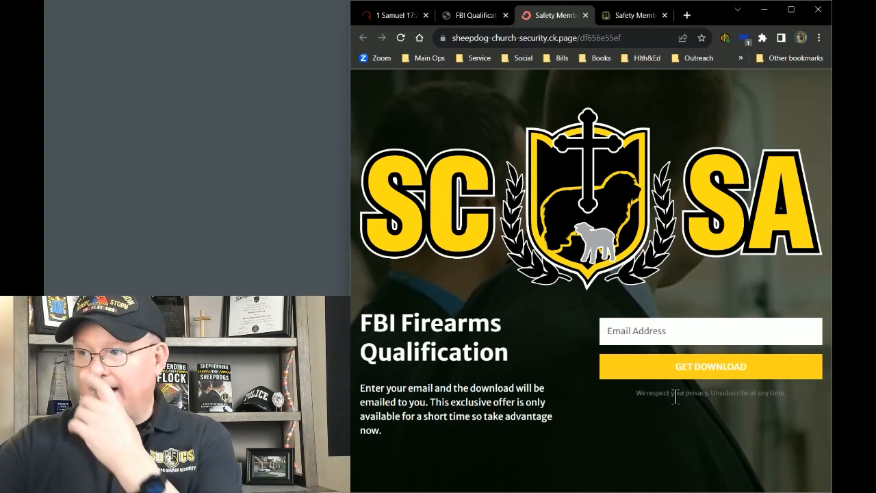
pyautogui.click(633, 14)
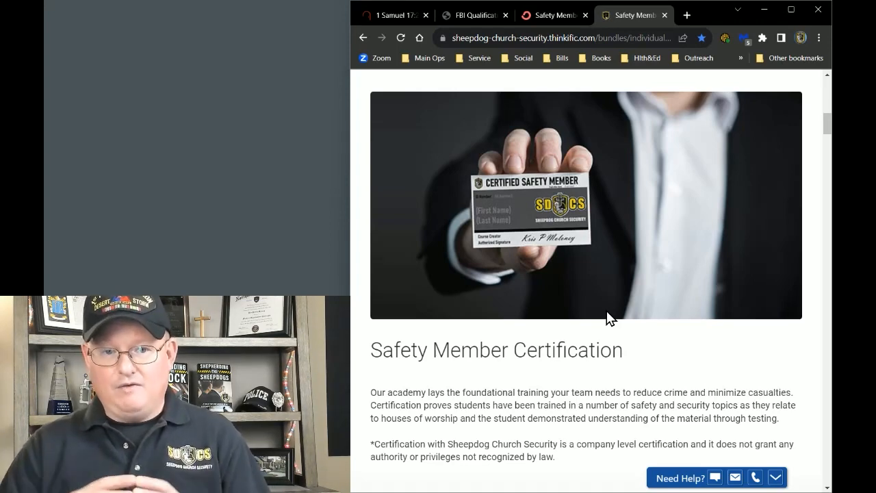
pyautogui.moveTo(468, 287)
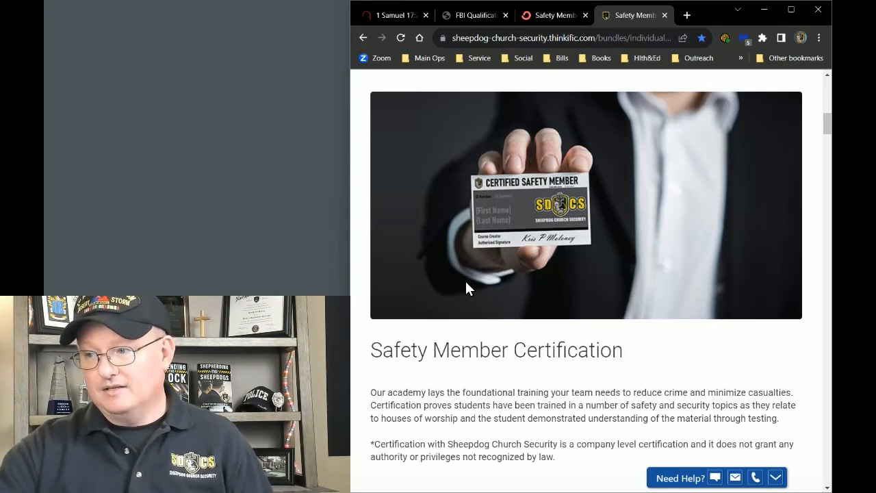
# - Scroll past the module list and training options to the Alumni Association and Team Registration pricing tiers
pyautogui.scroll(-3)
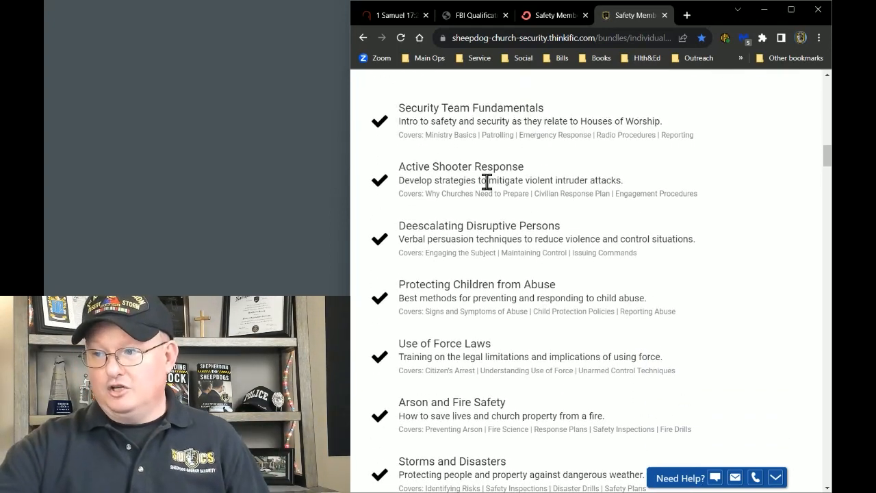
pyautogui.doubleClick(459, 167)
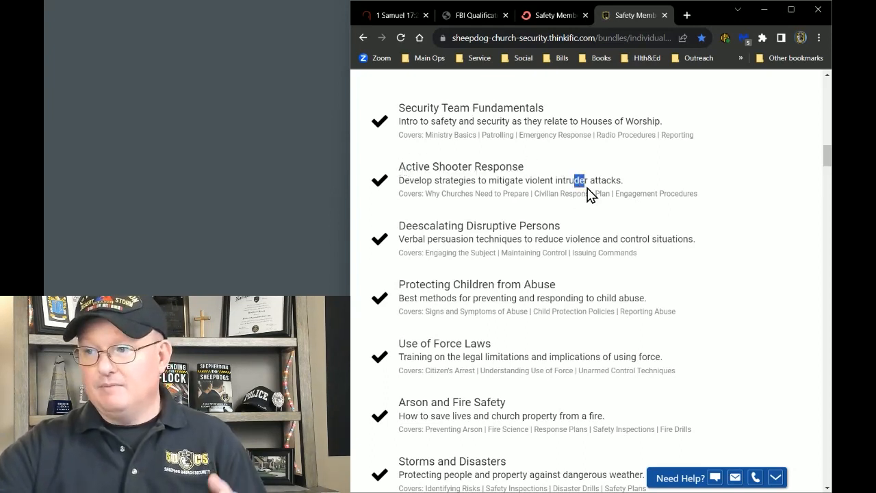
pyautogui.moveTo(561, 123)
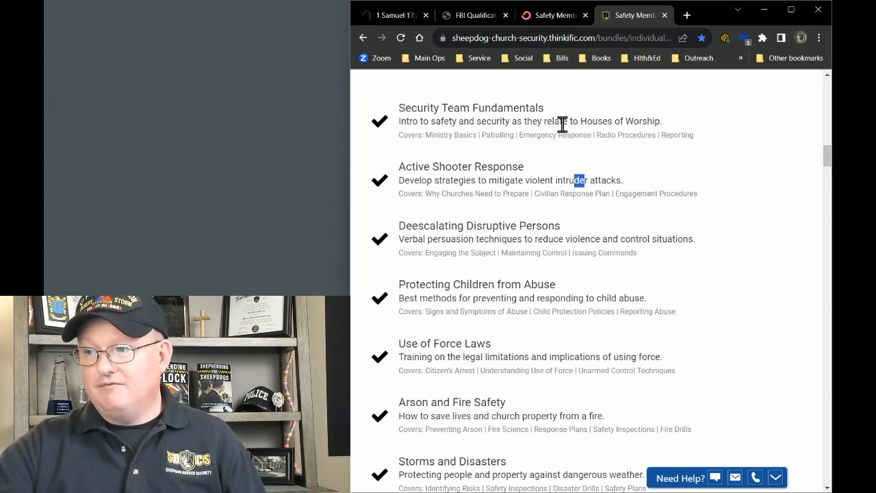
pyautogui.moveTo(635, 135)
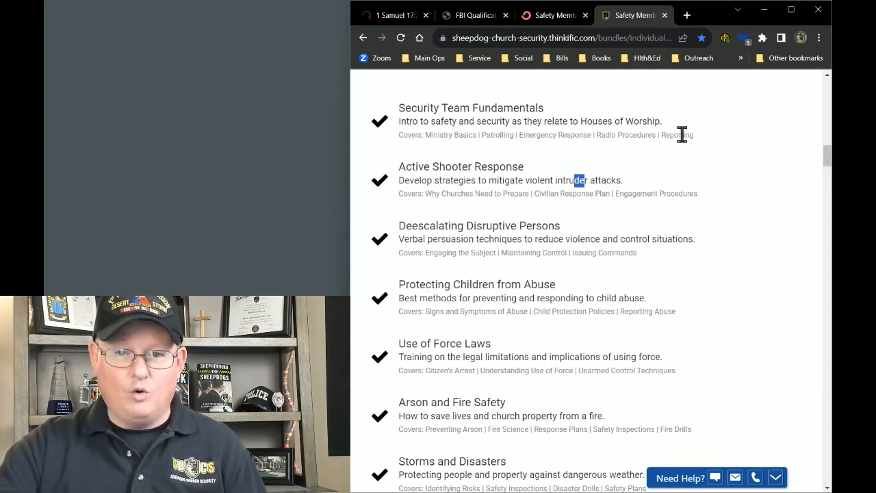
pyautogui.scroll(-3)
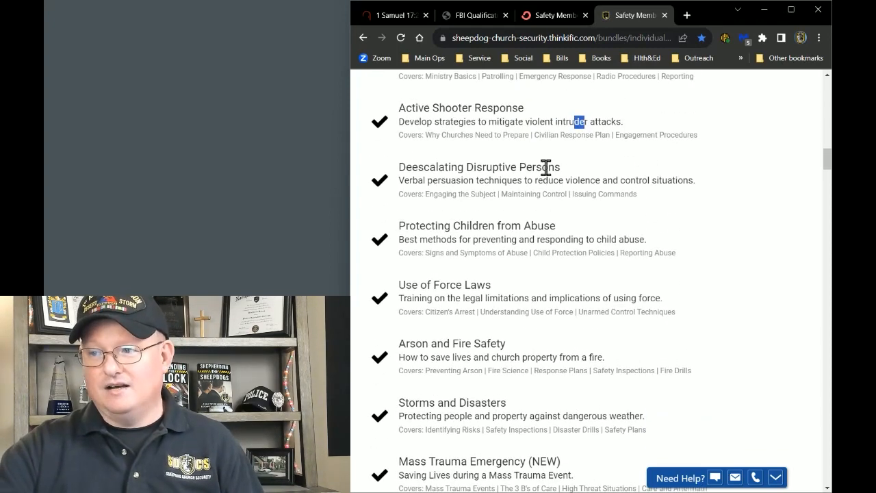
pyautogui.moveTo(636, 164)
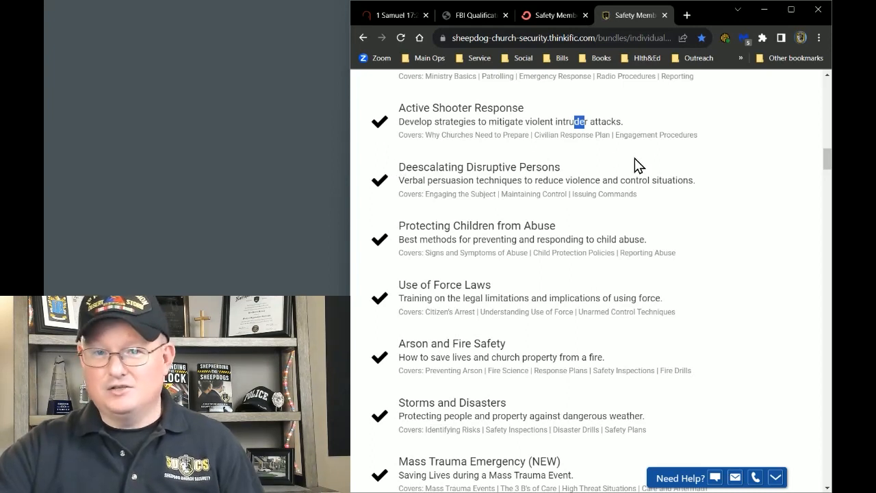
pyautogui.scroll(-3)
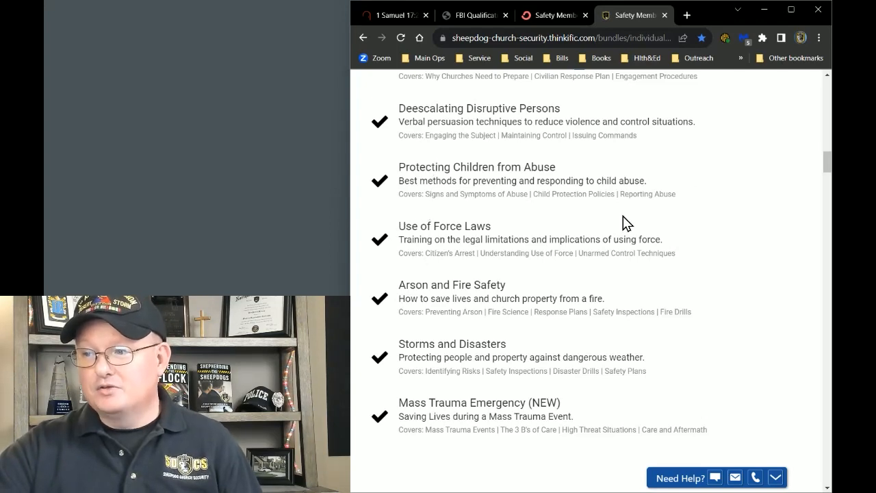
pyautogui.scroll(-3)
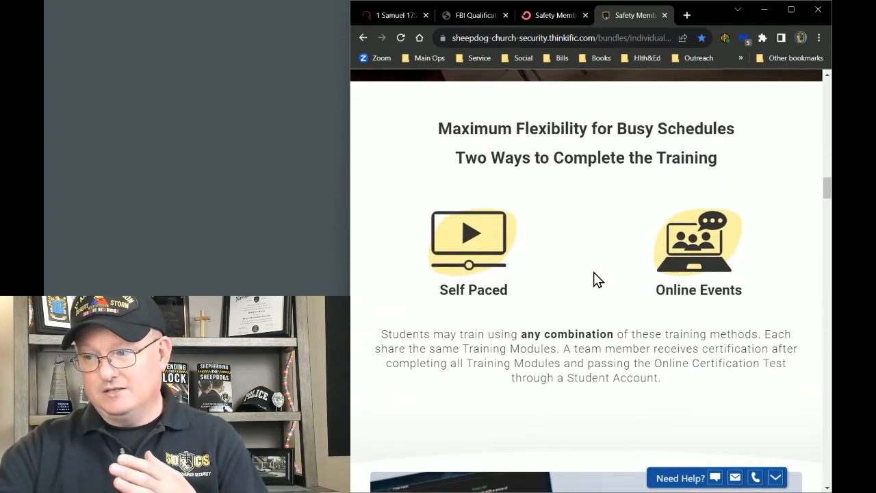
pyautogui.scroll(-3)
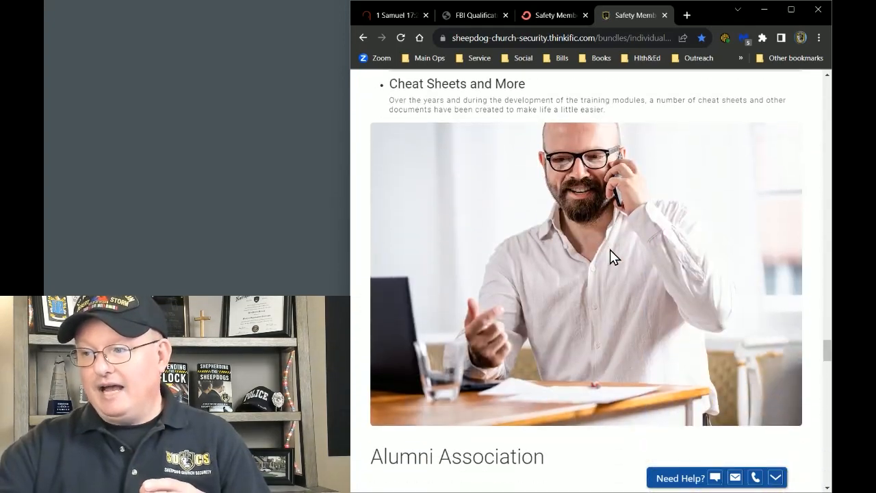
pyautogui.scroll(-3)
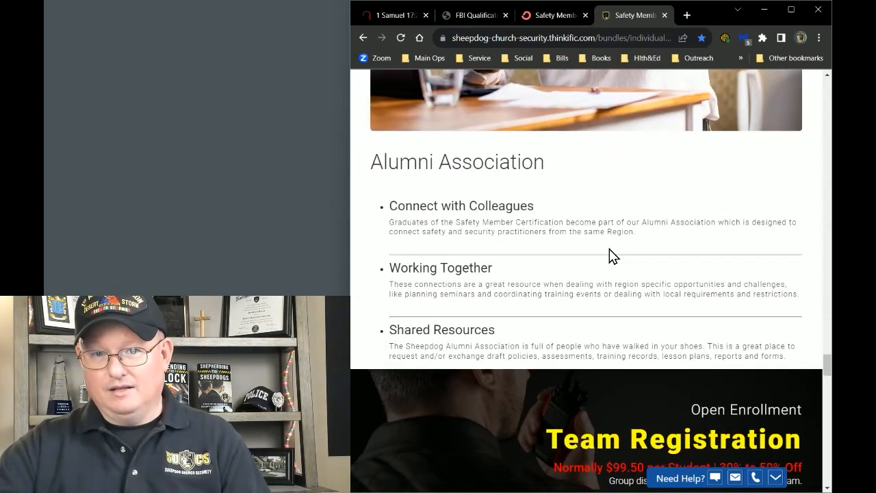
pyautogui.scroll(-3)
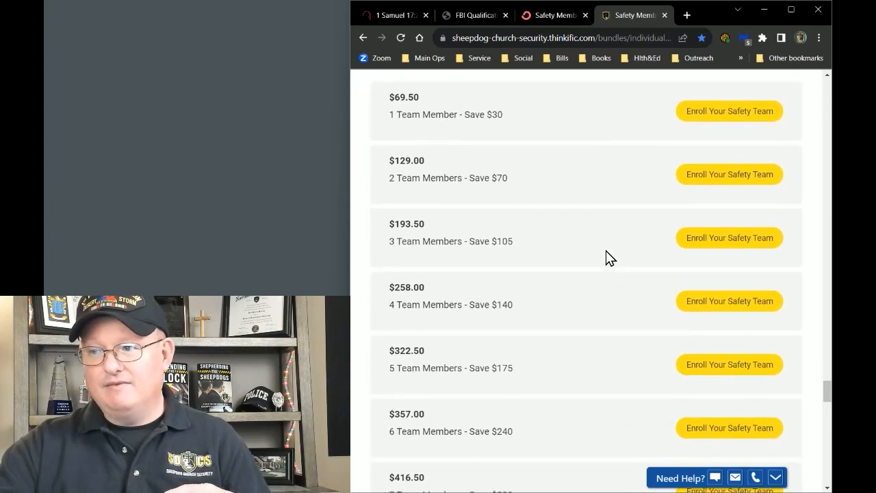
pyautogui.scroll(3)
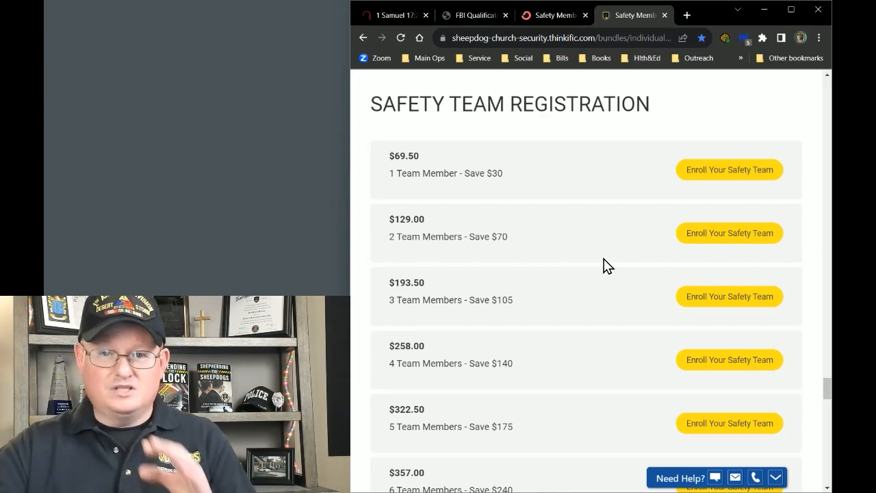
pyautogui.moveTo(395, 114)
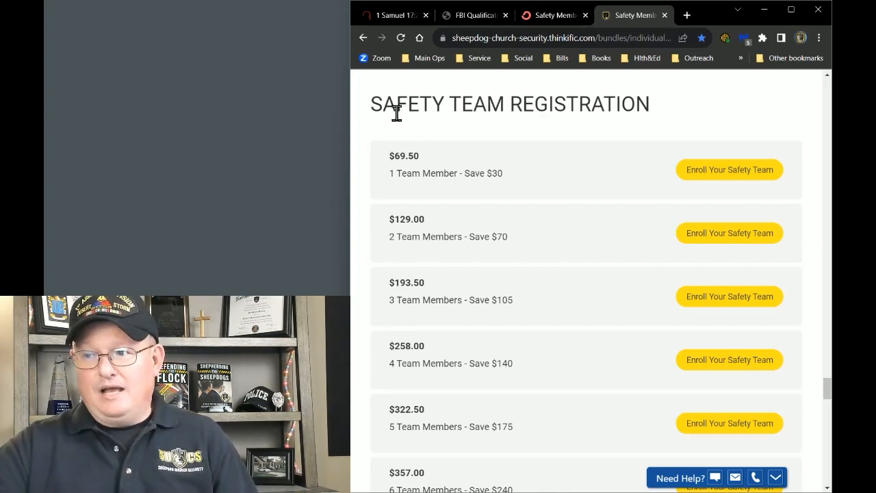
pyautogui.moveTo(618, 171)
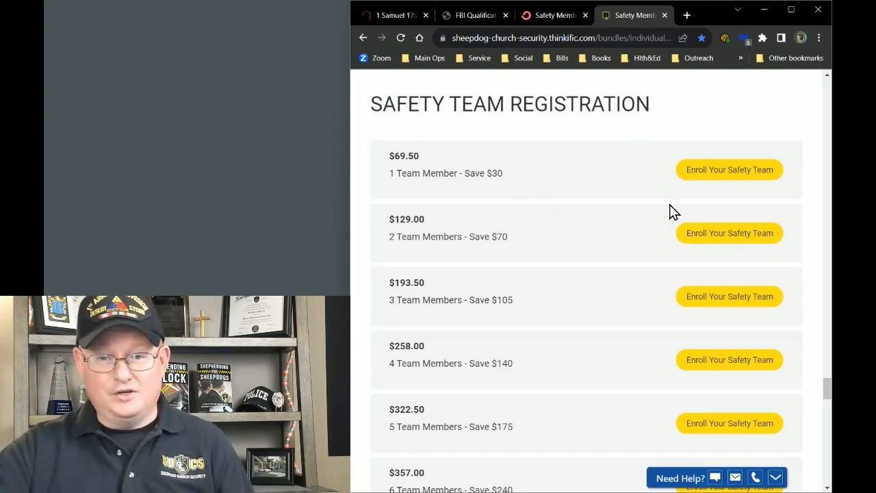
pyautogui.scroll(-3)
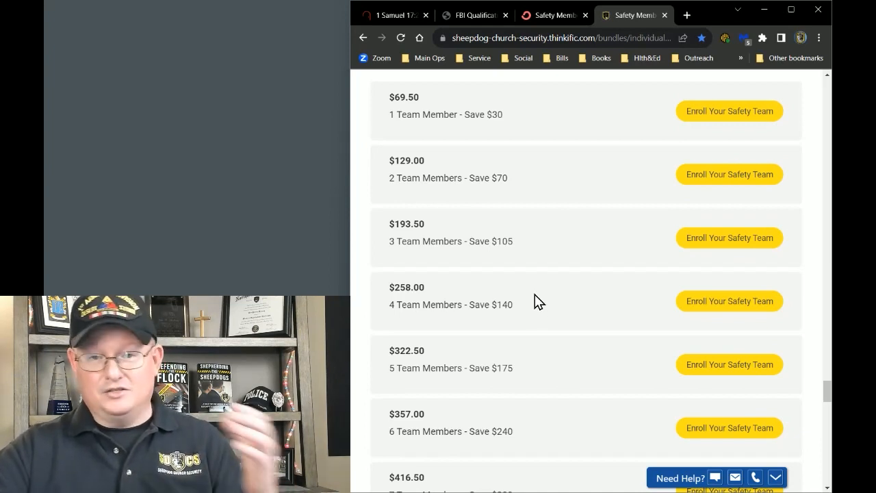
pyautogui.scroll(-3)
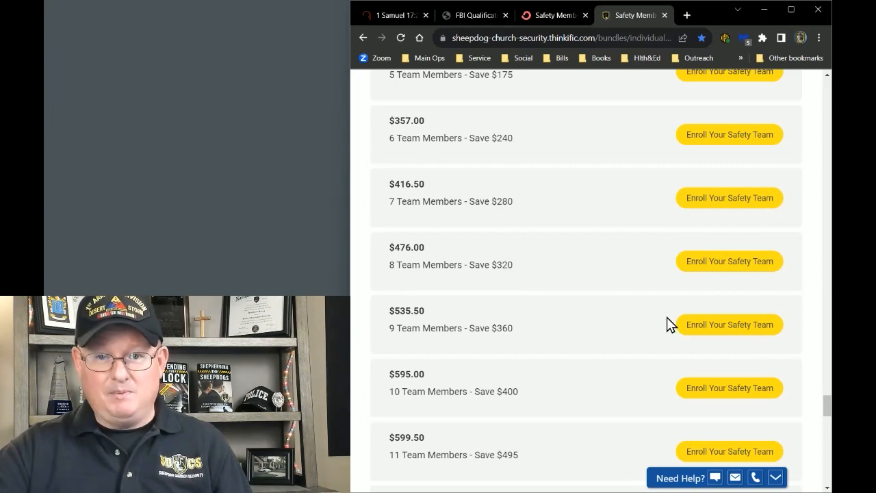
pyautogui.scroll(-3)
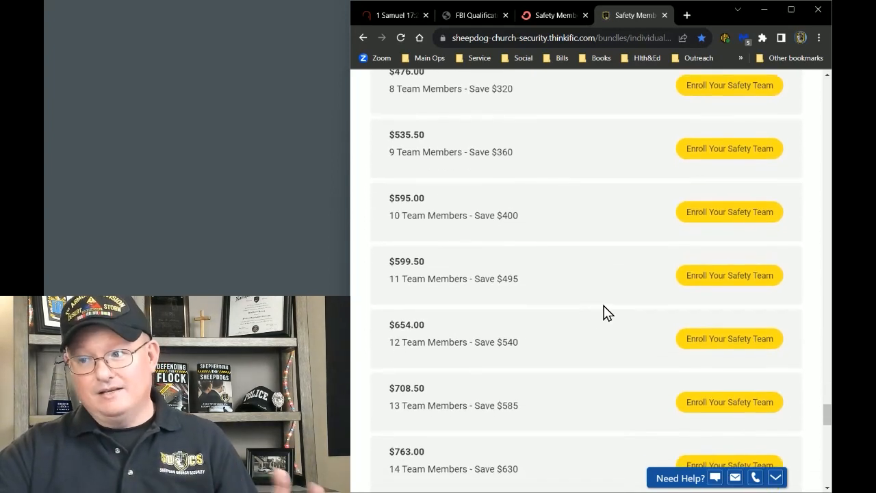
pyautogui.scroll(-3)
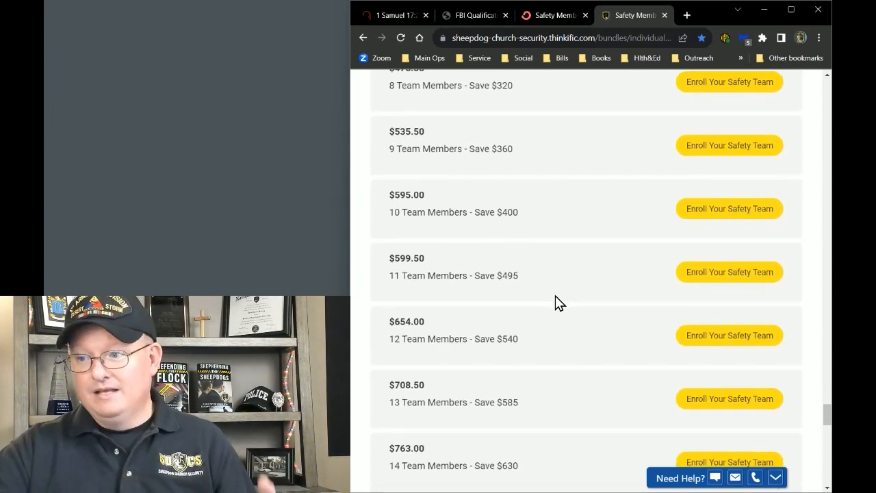
pyautogui.scroll(-3)
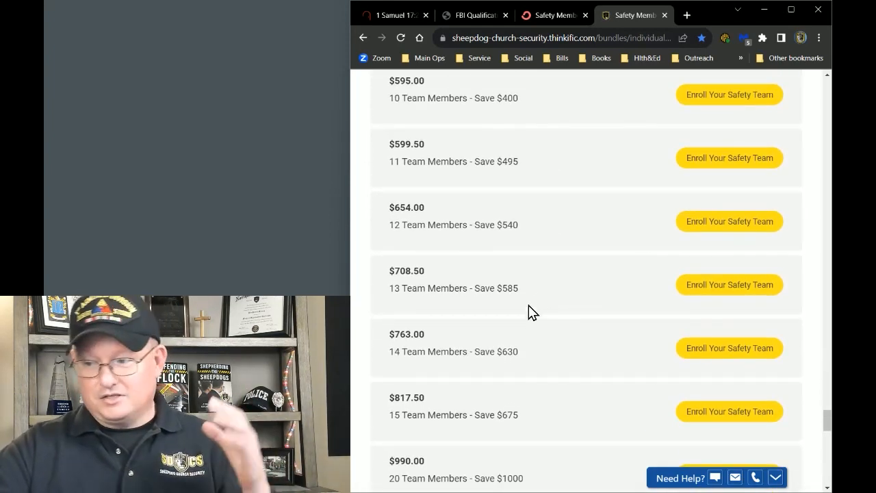
pyautogui.scroll(-3)
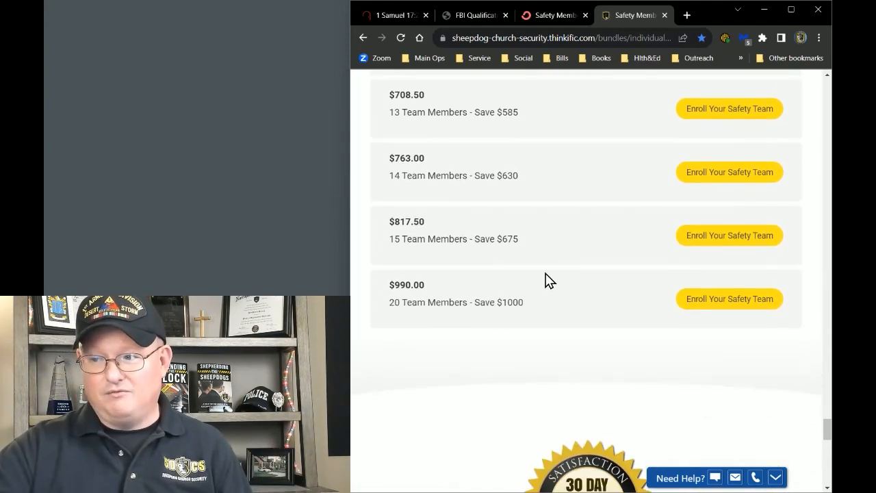
pyautogui.moveTo(567, 253)
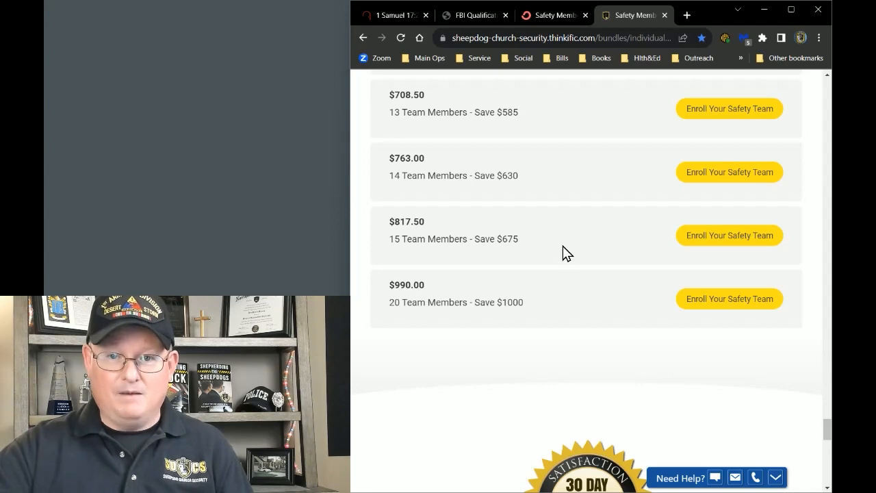
pyautogui.scroll(3)
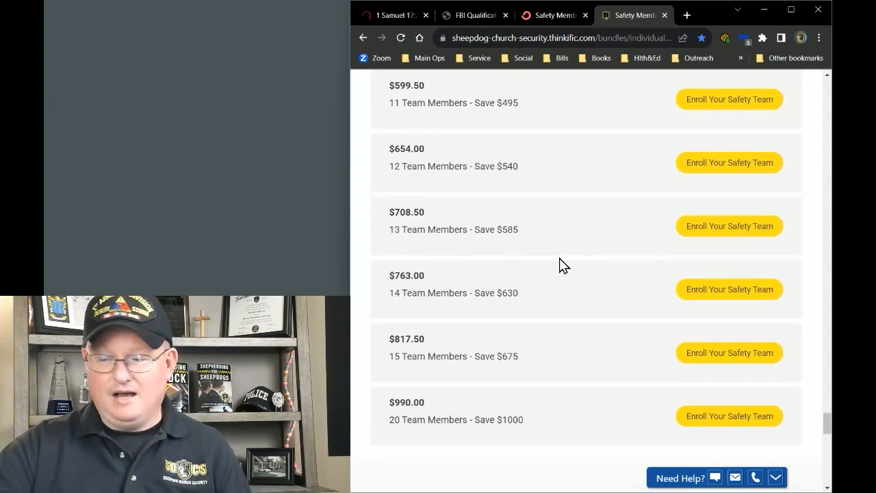
pyautogui.moveTo(657, 266)
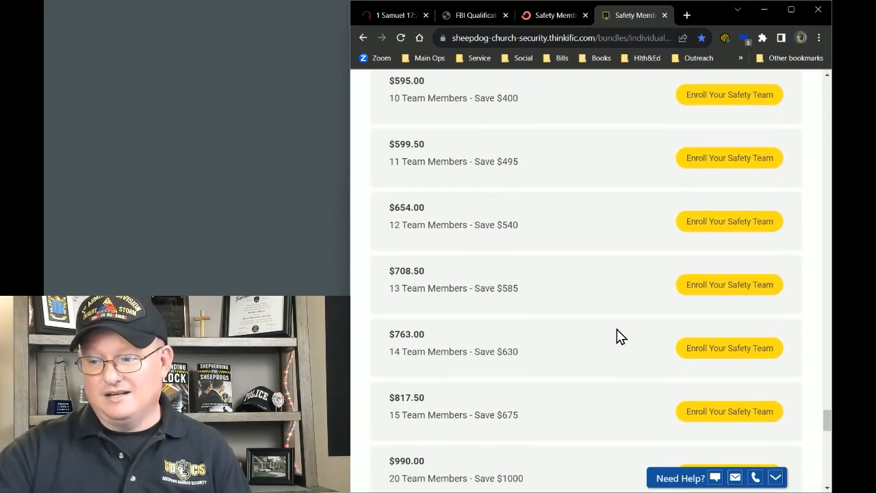
pyautogui.scroll(3)
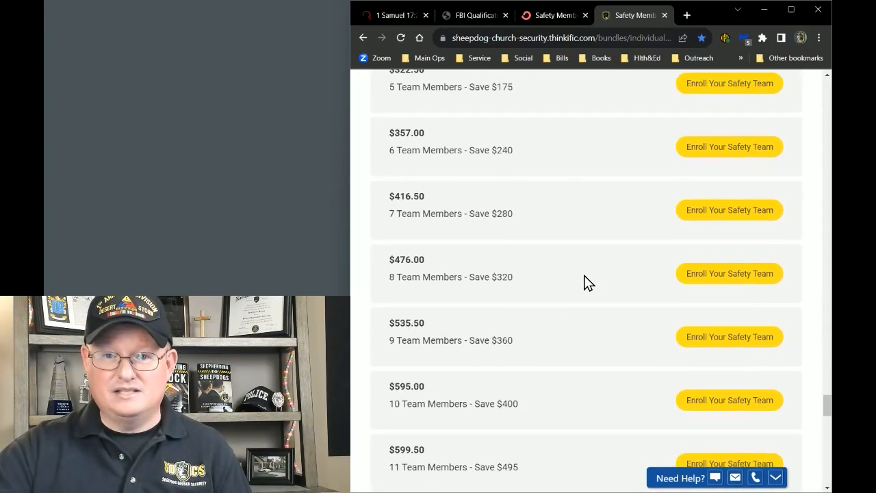
pyautogui.scroll(3)
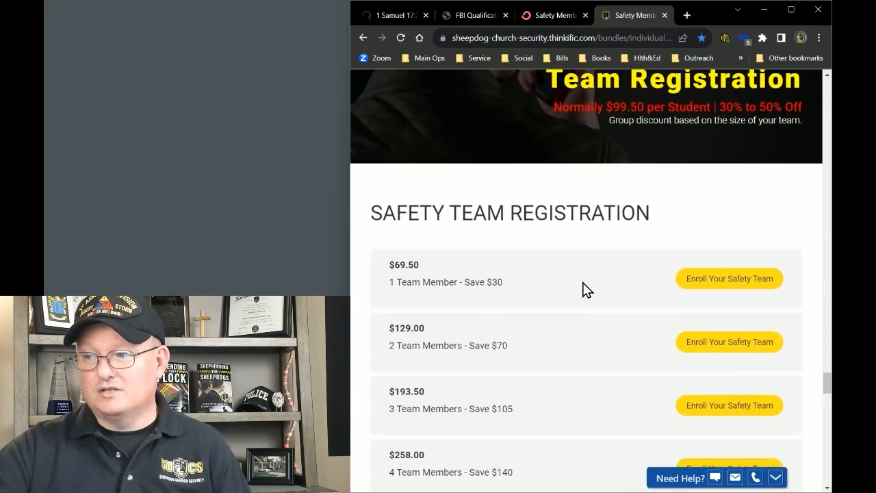
pyautogui.scroll(-3)
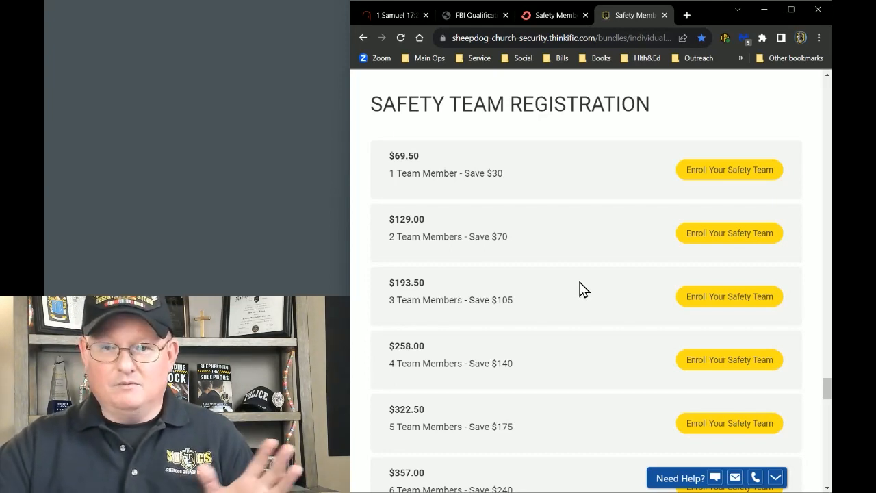
pyautogui.moveTo(587, 305)
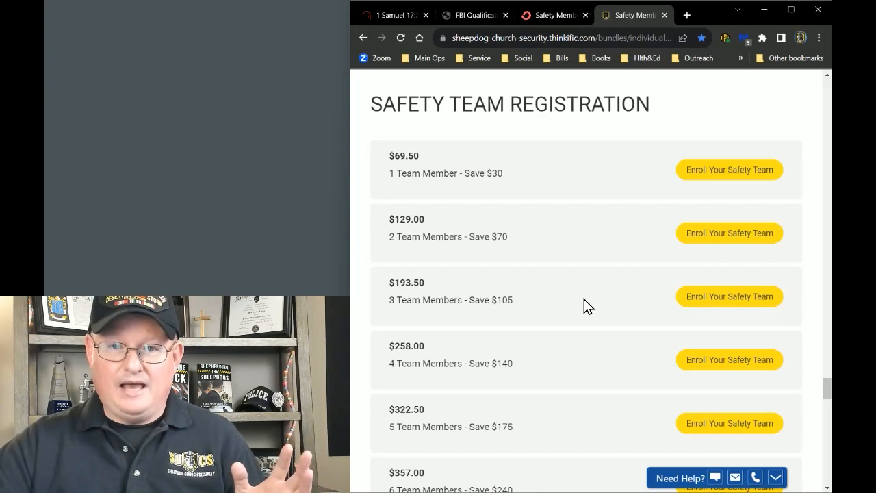